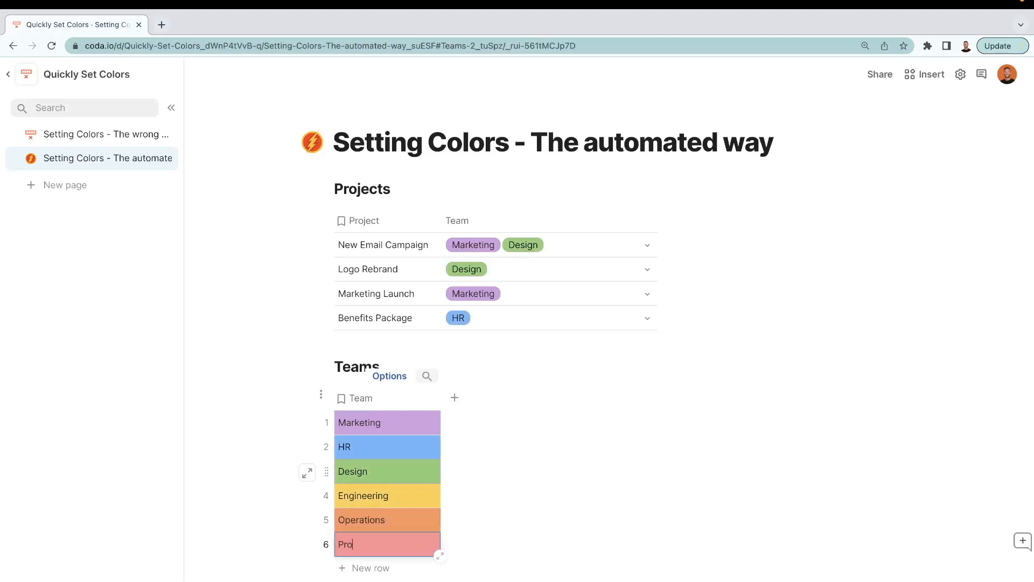
Go to the 'Setting Colors - The wrong way' page with its uncoloured Teams table.
{"action": "left_click", "coordinate": [547, 317]}
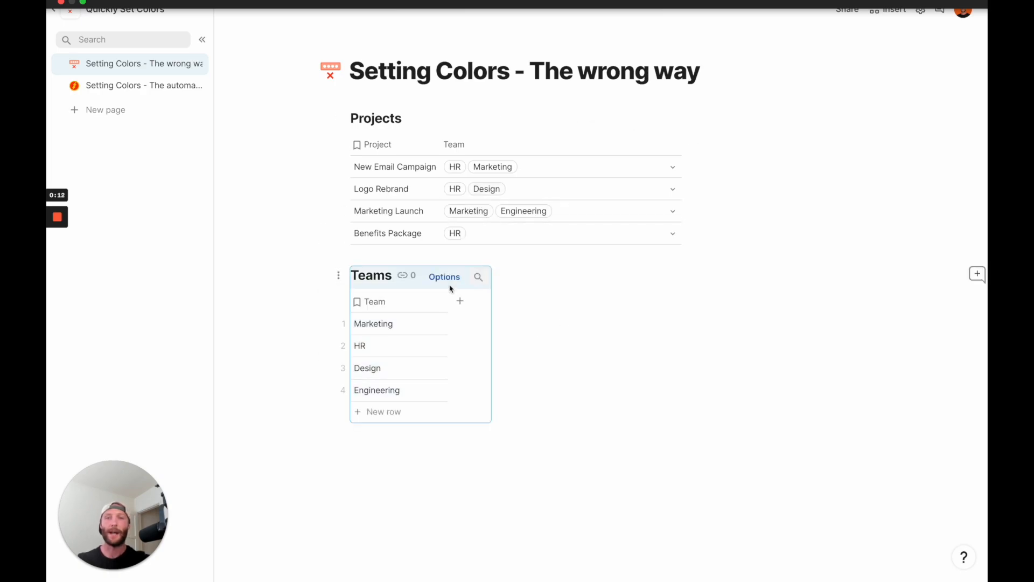
Give Marketing, HR, Design and Engineering each a distinct colour via the Teams table options.
{"action": "left_click", "coordinate": [444, 277]}
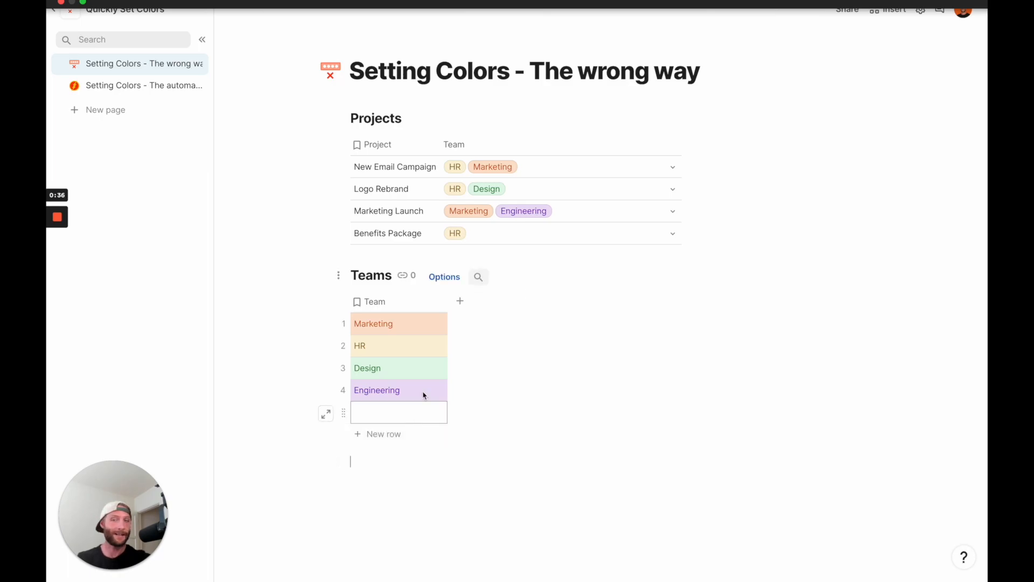
Tag Logo Rebrand with a new Leadership team, created uncoloured in the Teams table.
{"action": "left_click", "coordinate": [560, 189]}
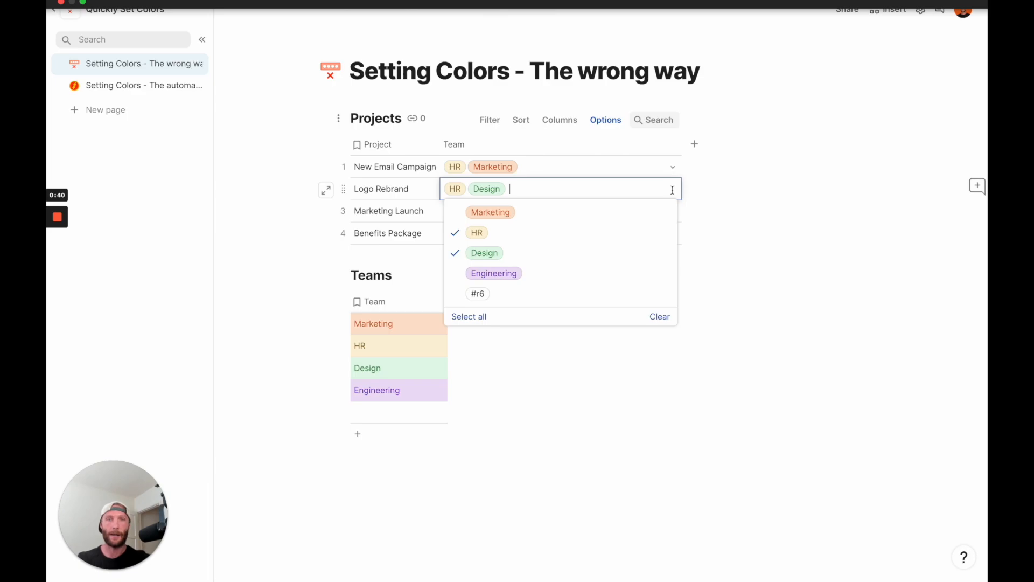
{"action": "type", "text": "Leaderh"}
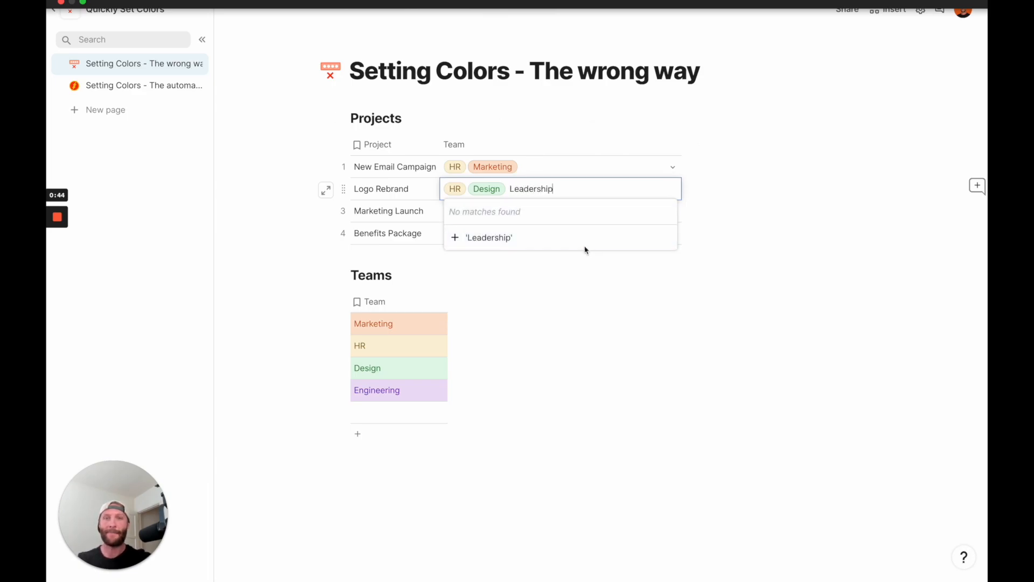
{"action": "left_click", "coordinate": [488, 237]}
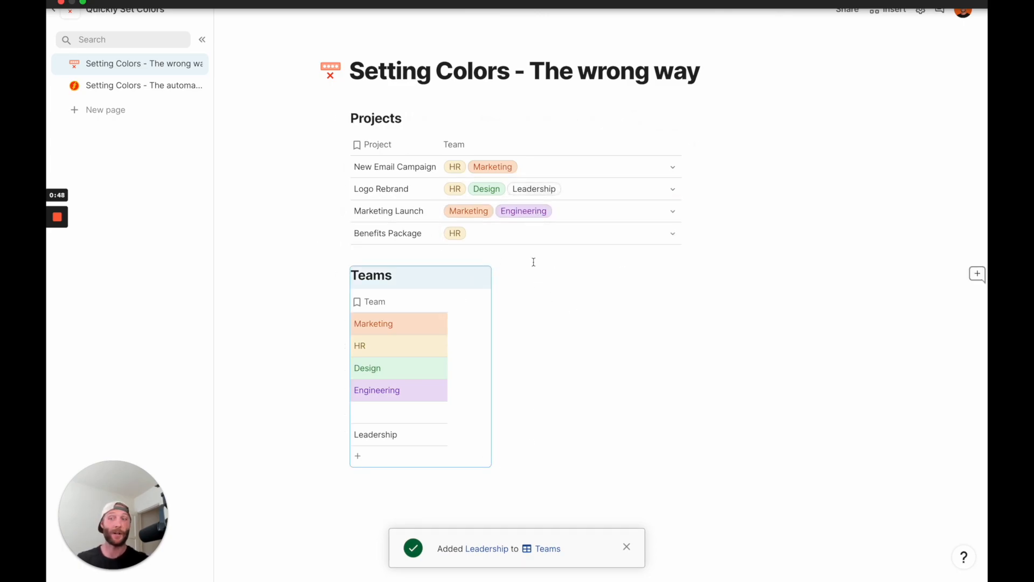
{"action": "left_click", "coordinate": [399, 412]}
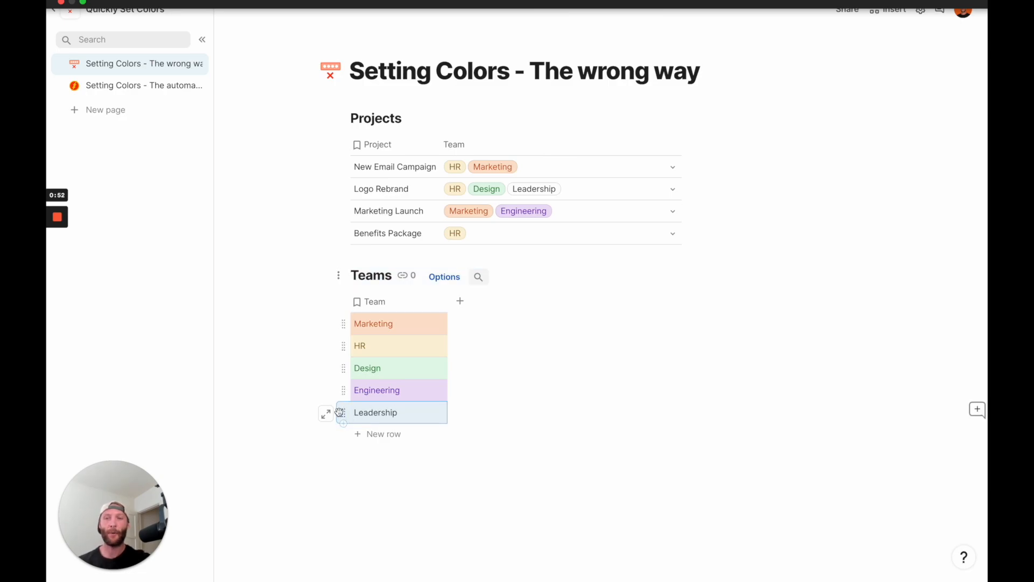
Switch to the automated-way page and start a new Number column in the Teams table.
{"action": "left_click", "coordinate": [138, 85]}
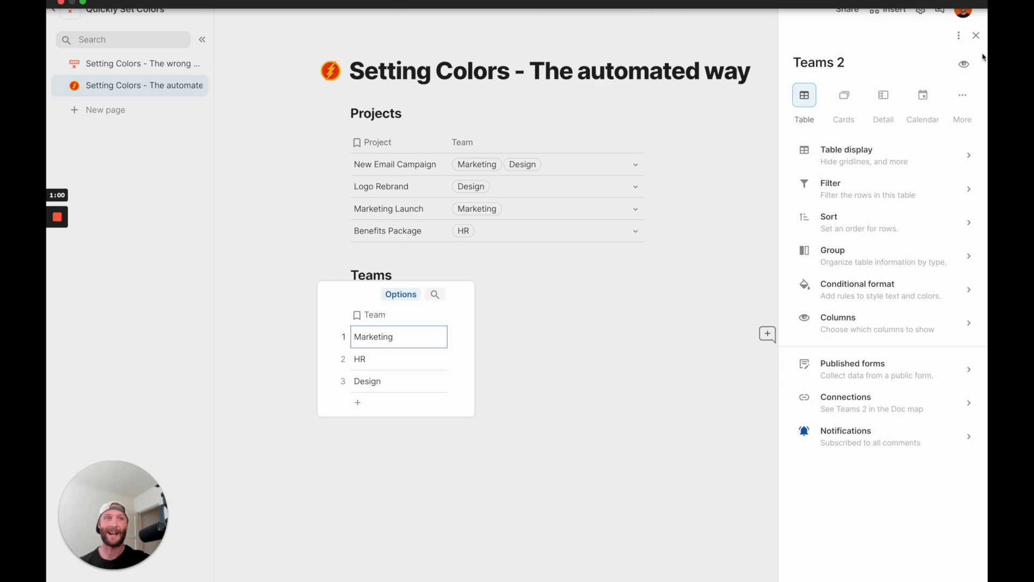
{"action": "left_click", "coordinate": [976, 35]}
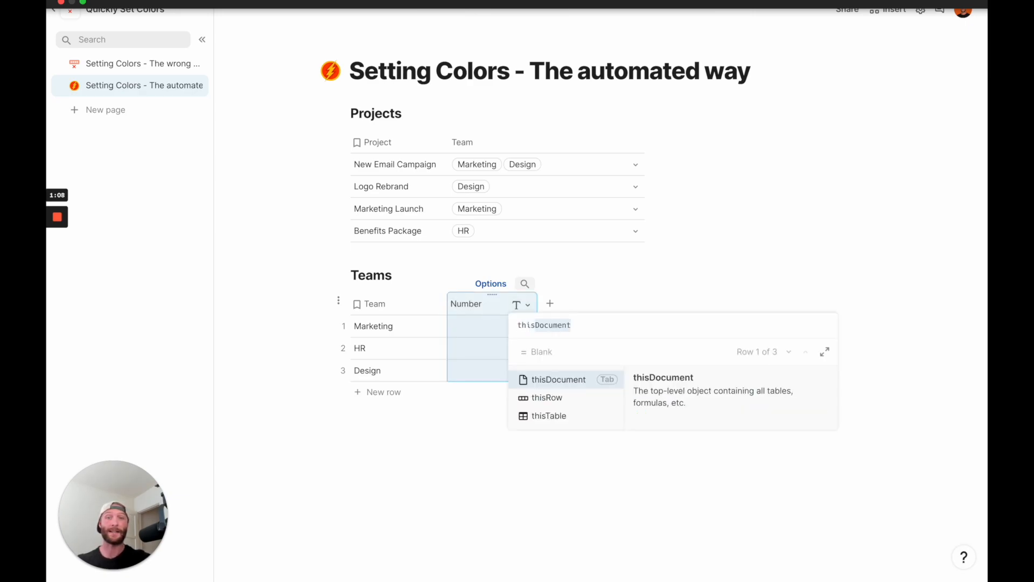
Set the Number column formula to thisTable.Find(thisRow), numbering teams 1, 2, 3.
{"action": "type", "text": "thisTable.filter("}
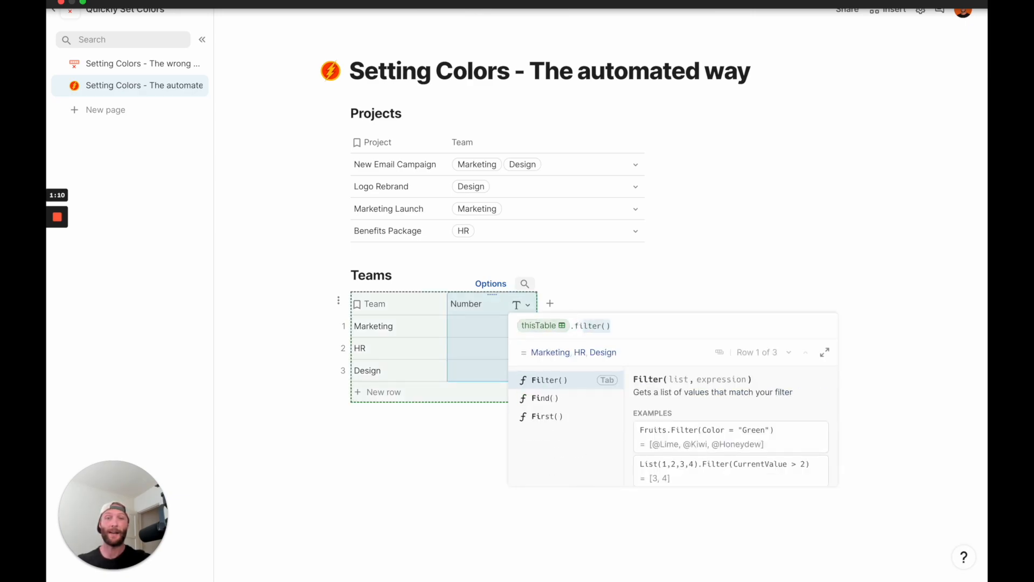
{"action": "left_click", "coordinate": [544, 397]}
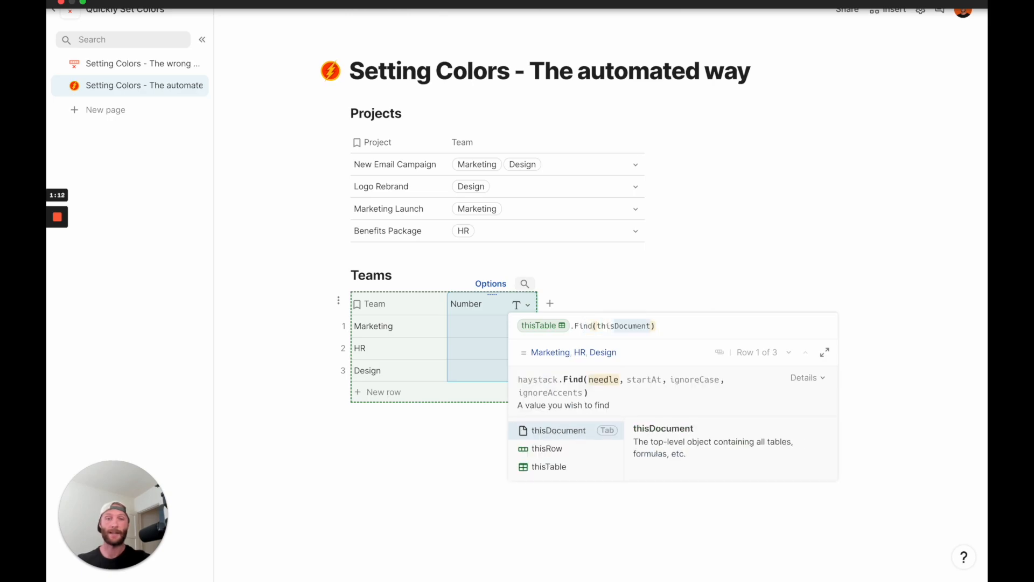
{"action": "left_click", "coordinate": [546, 449]}
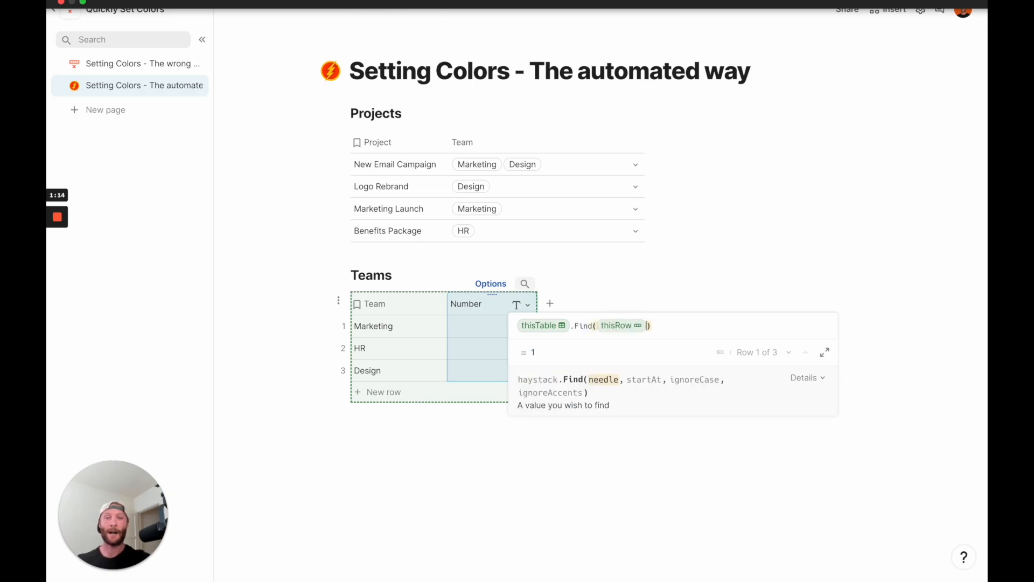
{"action": "left_click", "coordinate": [383, 391]}
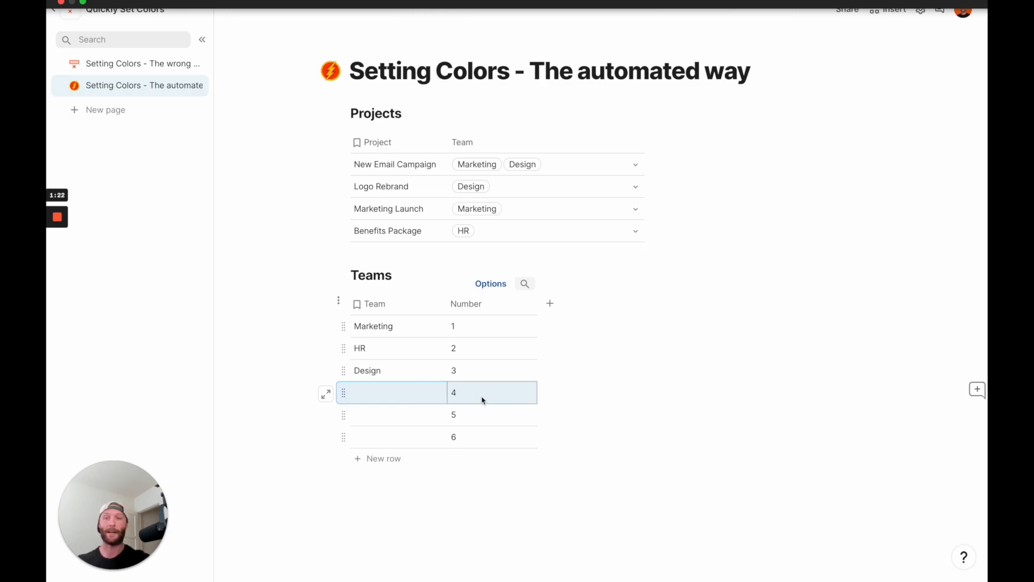
{"action": "left_click", "coordinate": [491, 325]}
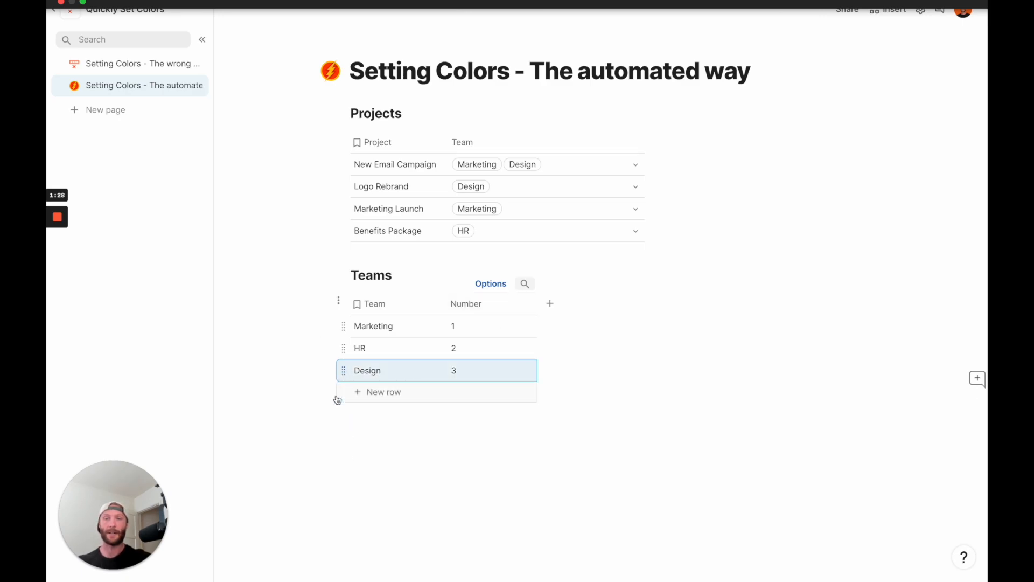
Make Number a numeric column with a rainbow colour-scale rule, then hide it.
{"action": "left_click", "coordinate": [528, 304]}
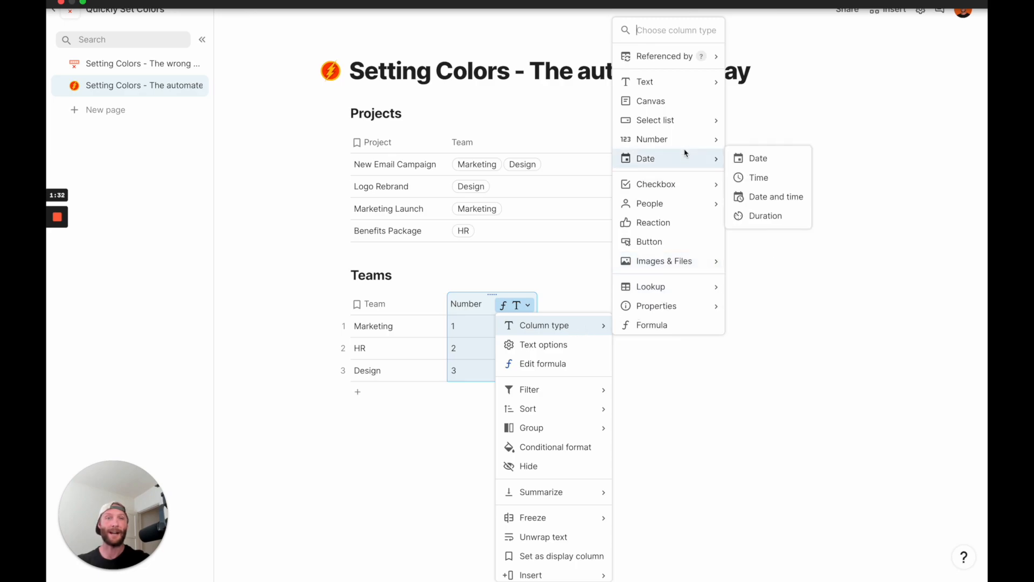
{"action": "left_click", "coordinate": [731, 150]}
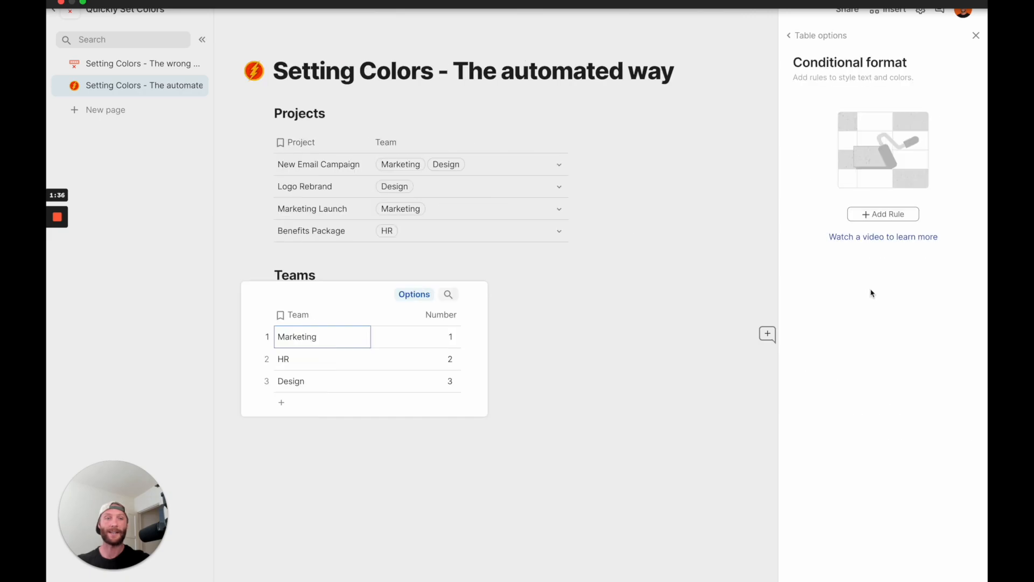
{"action": "left_click", "coordinate": [882, 214]}
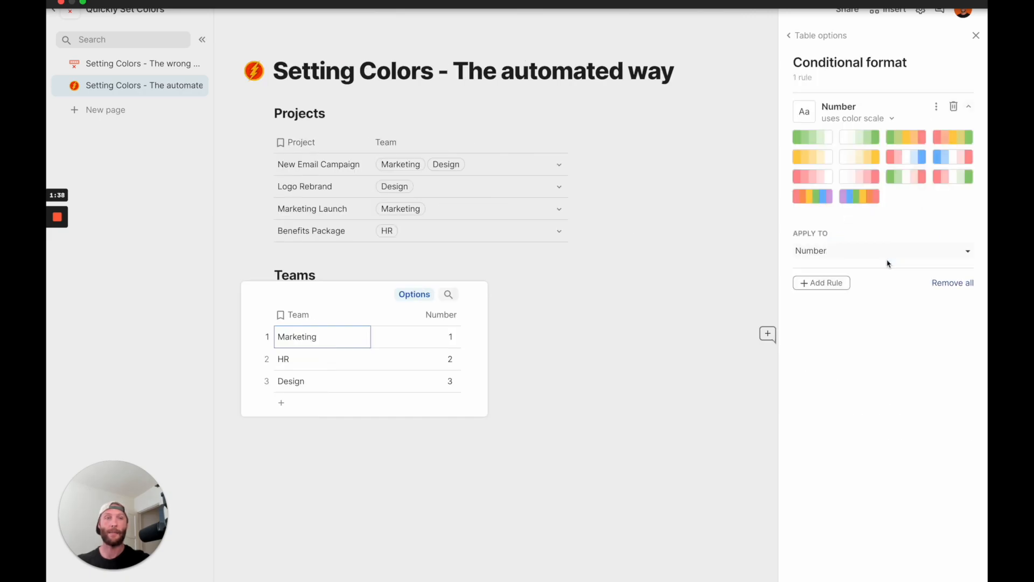
{"action": "left_click", "coordinate": [858, 196]}
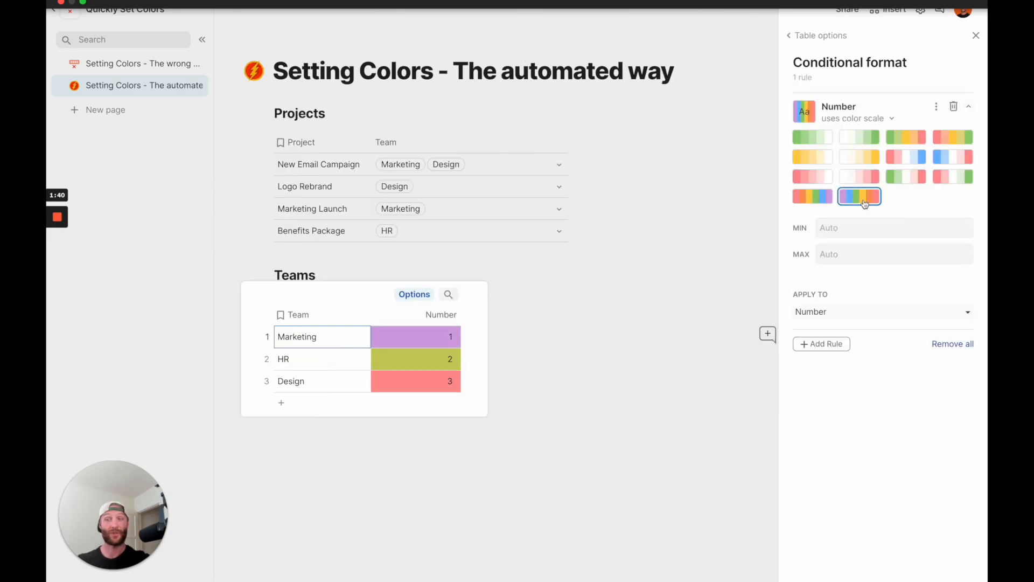
{"action": "left_click", "coordinate": [881, 311]}
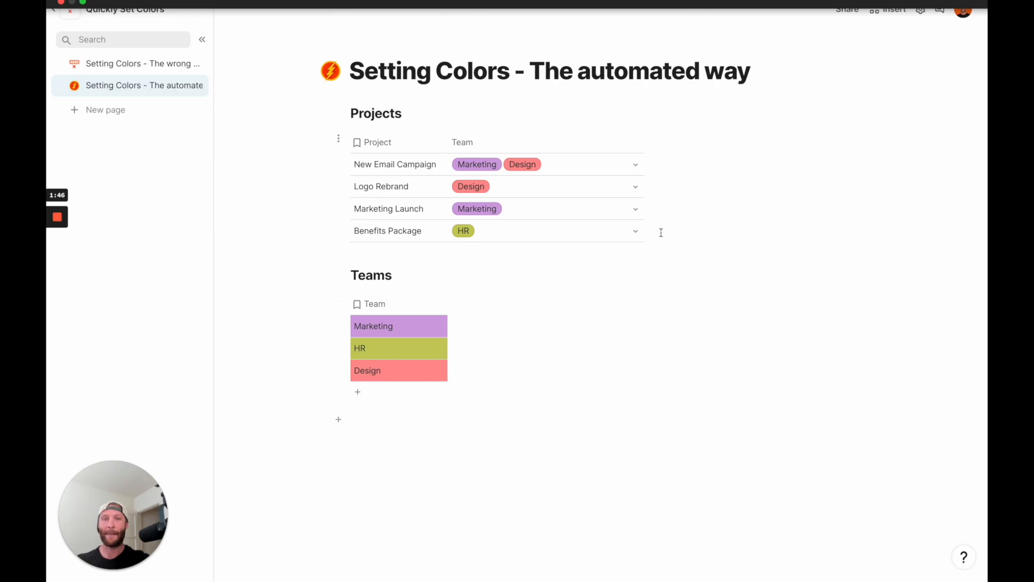
Add a new Engineering team to Marketing Launch and start naming another auto-coloured team row.
{"action": "type", "text": "Engineering"}
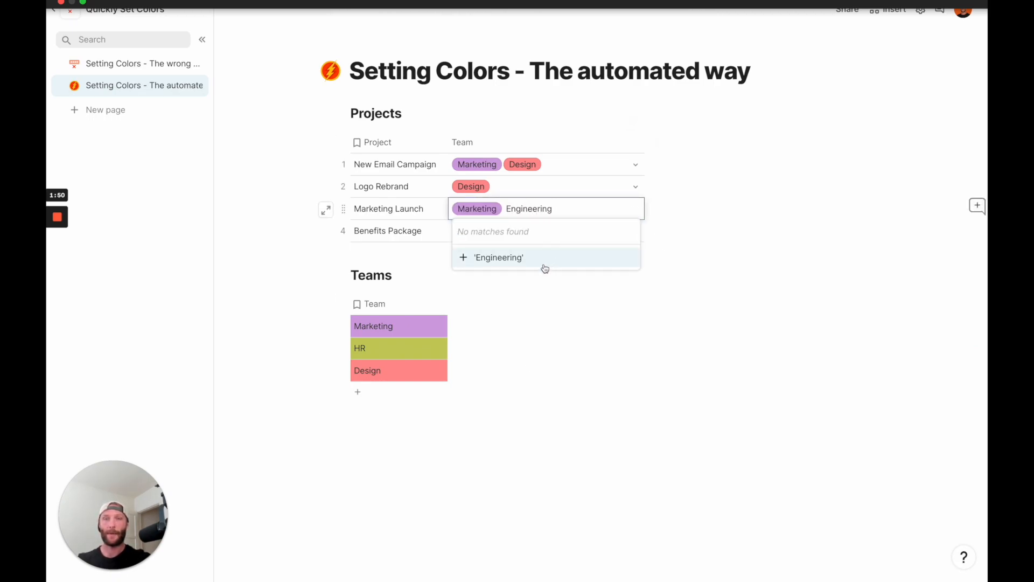
{"action": "left_click", "coordinate": [497, 257]}
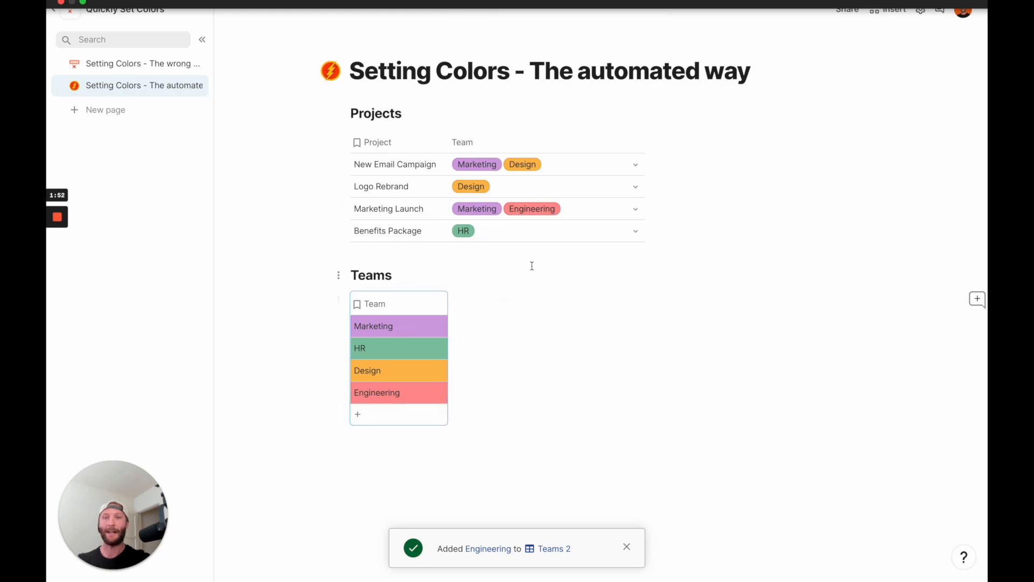
{"action": "left_click", "coordinate": [358, 414]}
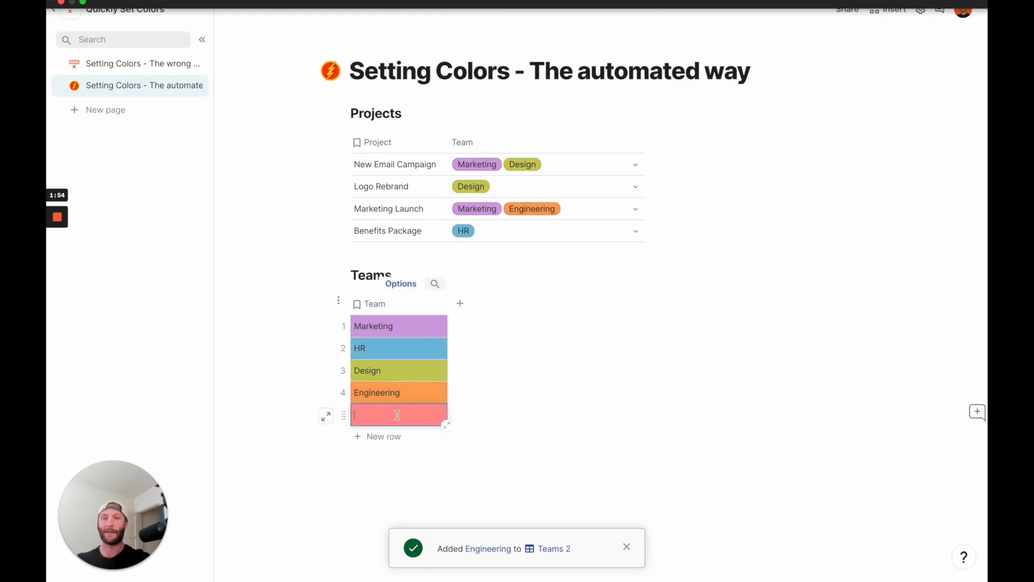
{"action": "type", "text": "Lea"}
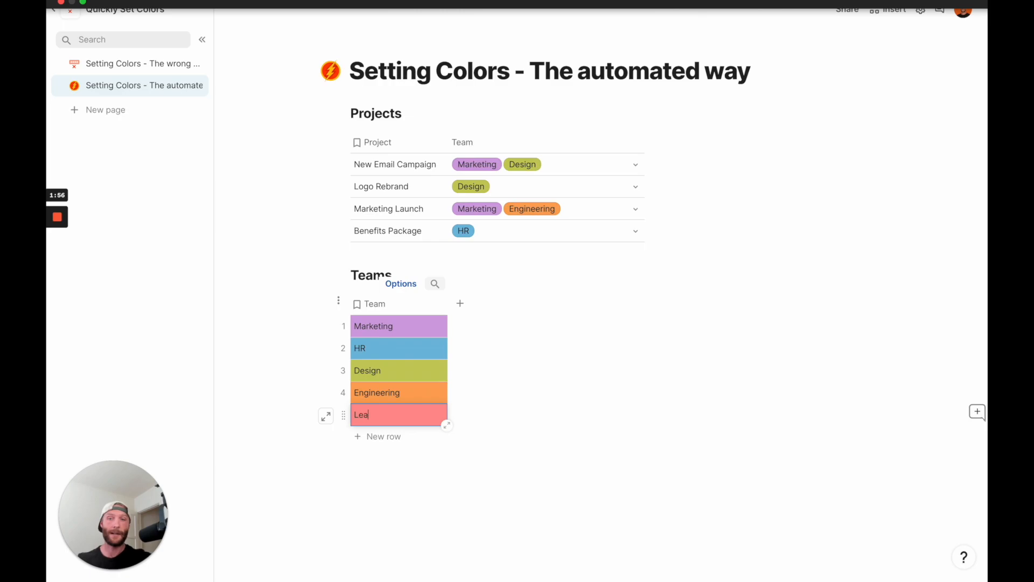